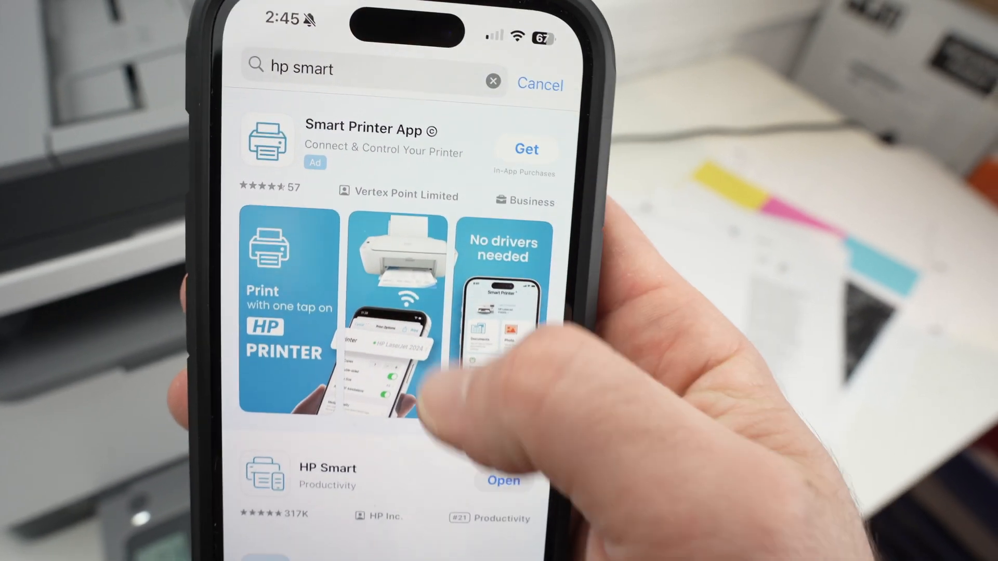
Scroll the 'hp smart' results and open the HP Smart by HP Inc. listing
{"action": "scroll", "scroll_direction": "down", "scroll_amount": 3}
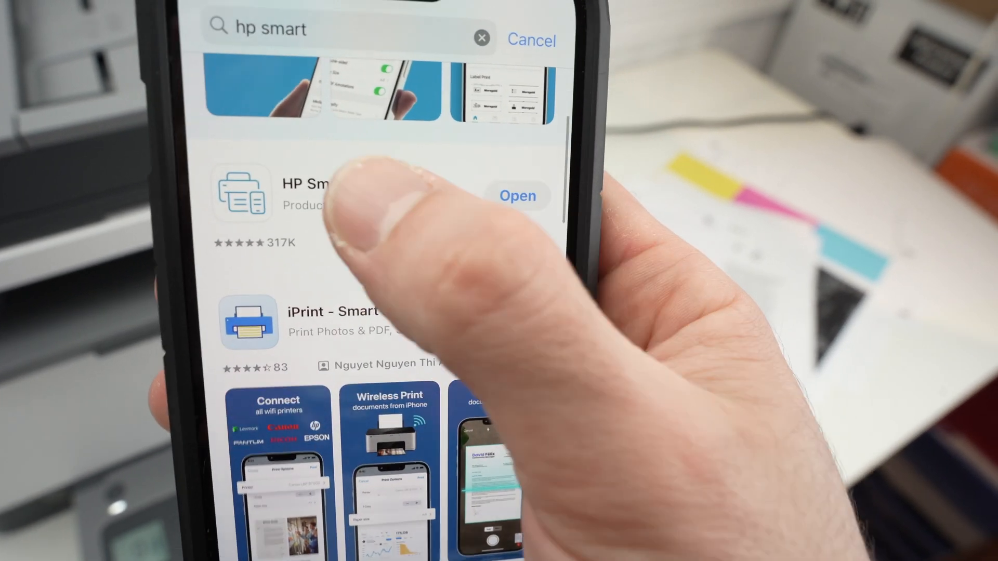
{"action": "left_click", "coordinate": [299, 194]}
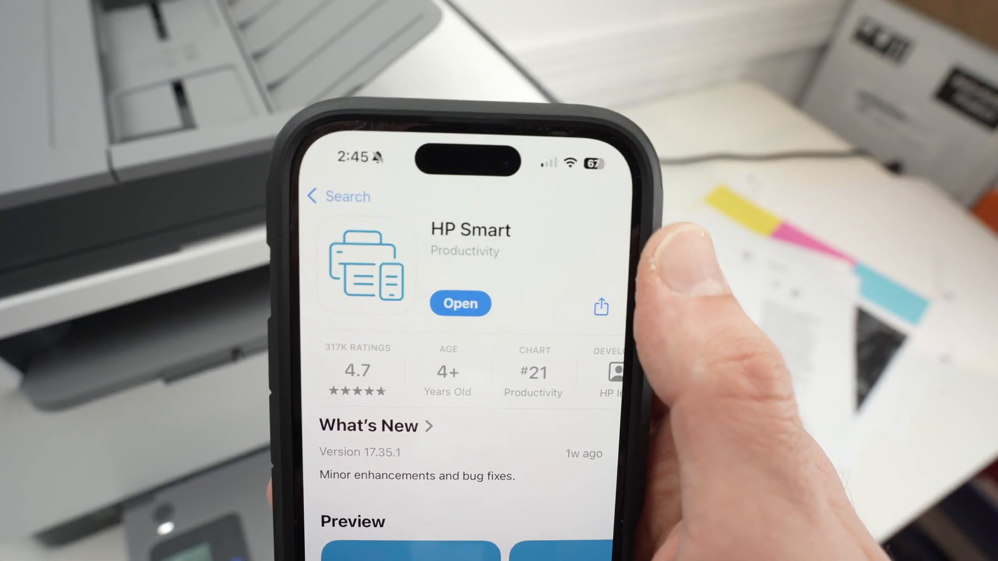
Launch HP Smart and dismiss the expired-session notice to reach the printer list
{"action": "left_click", "coordinate": [460, 303]}
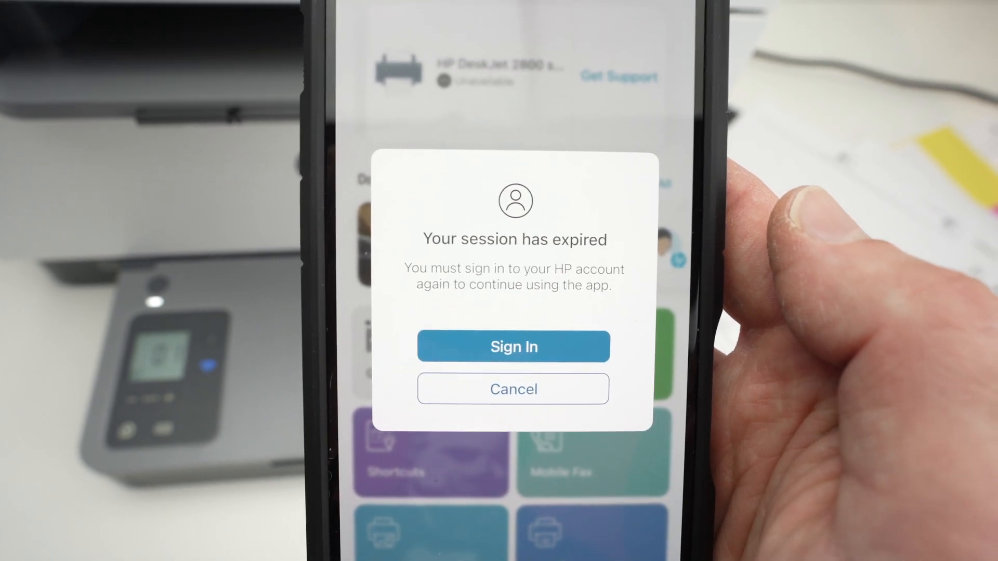
{"action": "left_click", "coordinate": [513, 389]}
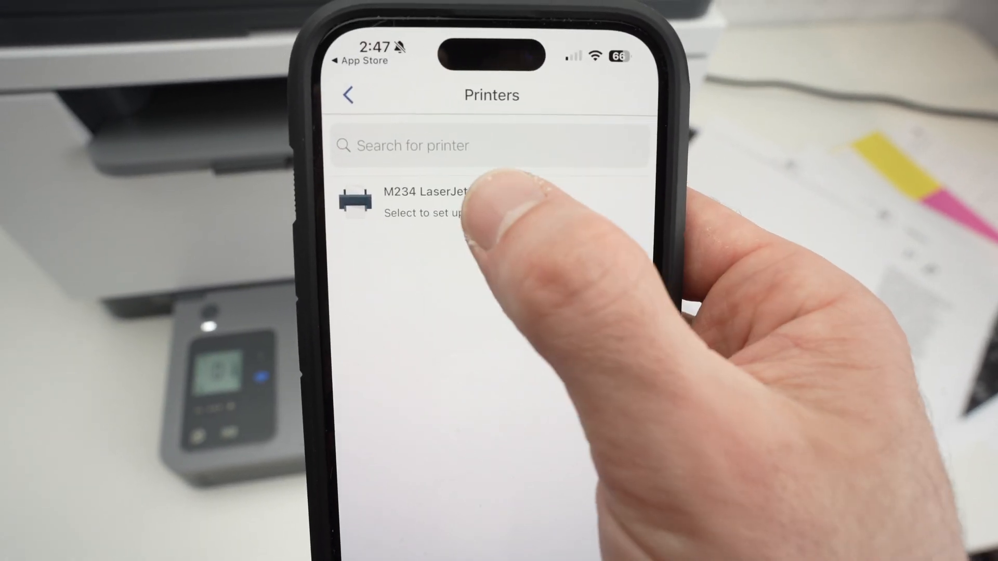
Select the M234 LaserJet, enter the Wi-Fi password, and continue once connected
{"action": "left_click", "coordinate": [433, 201]}
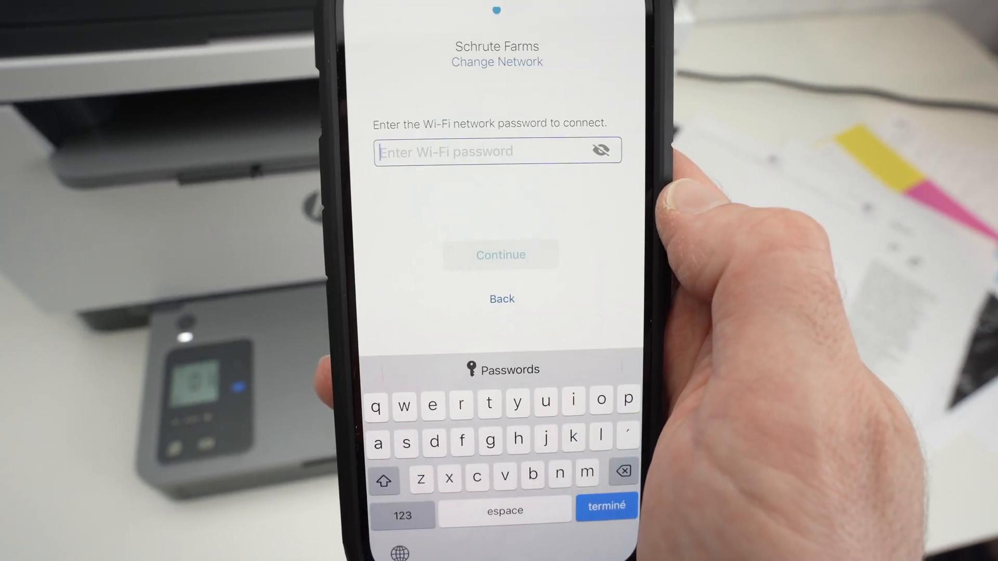
{"action": "left_click", "coordinate": [500, 254]}
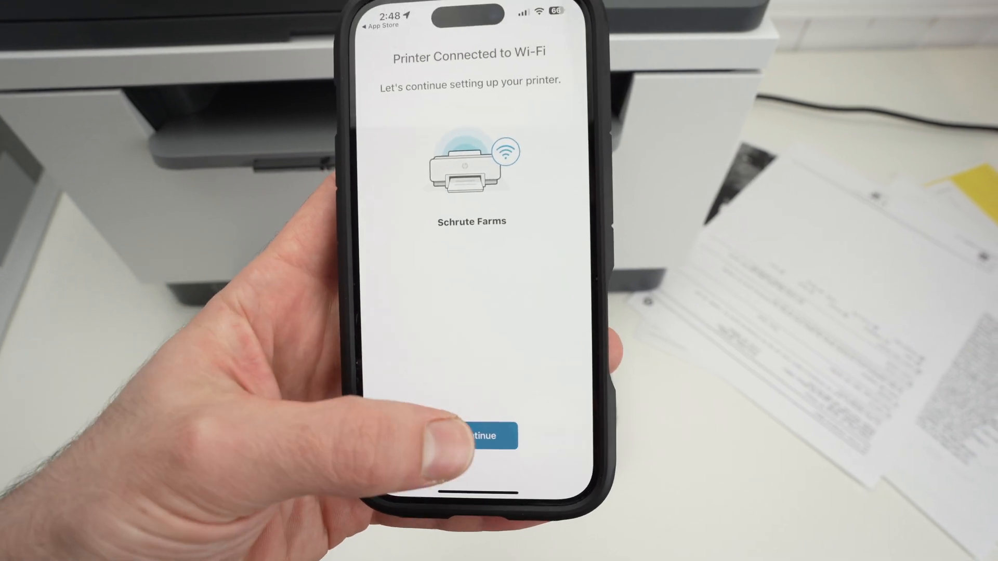
{"action": "left_click", "coordinate": [480, 436]}
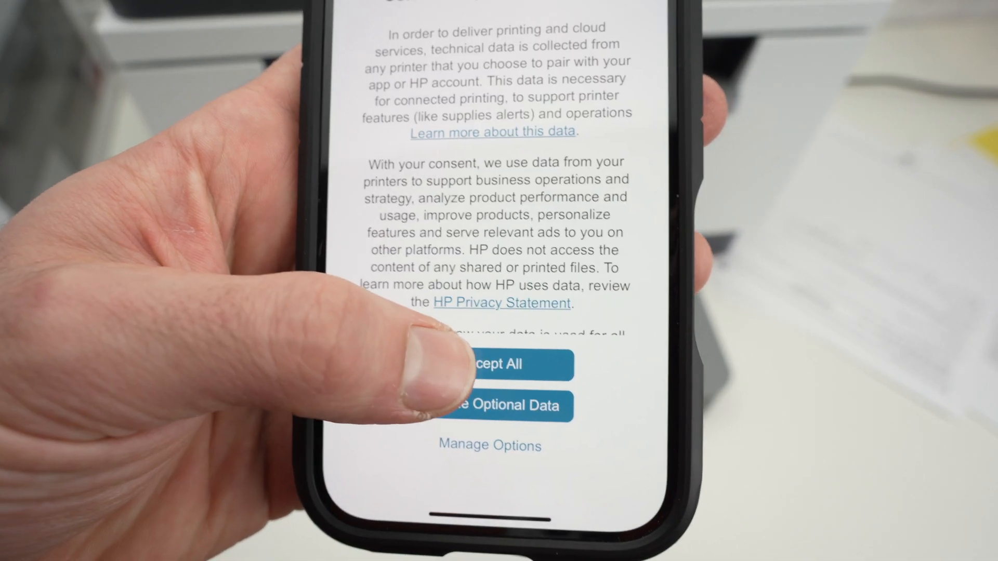
Accept all data collection and apply Auto Update (Recommended) for printer updates
{"action": "left_click", "coordinate": [490, 365]}
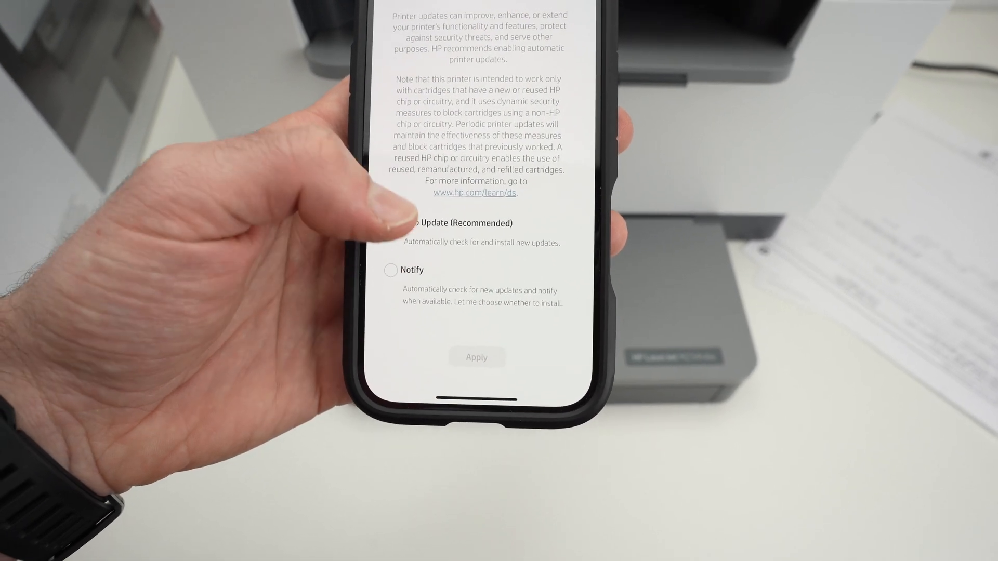
{"action": "left_click", "coordinate": [390, 226]}
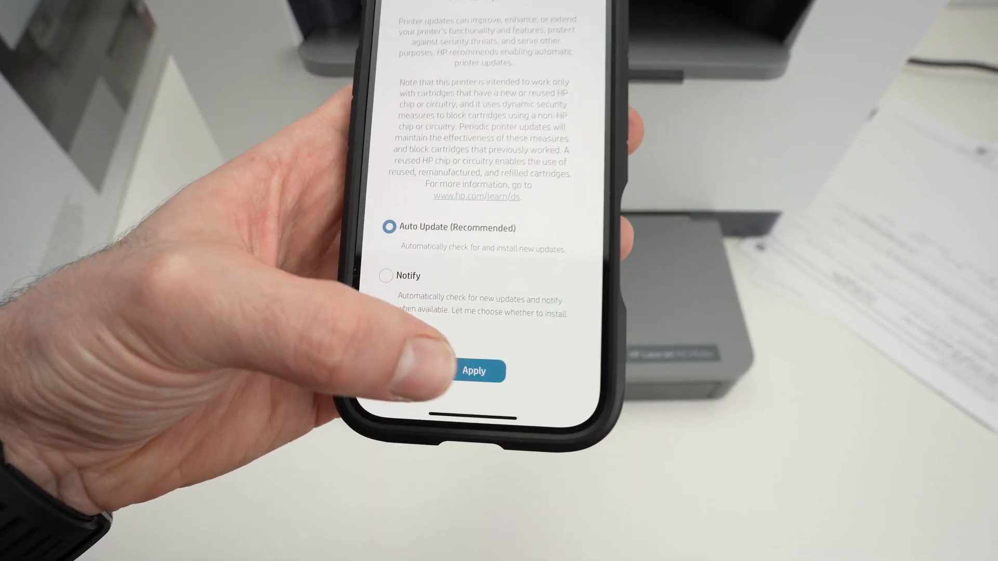
{"action": "left_click", "coordinate": [473, 370]}
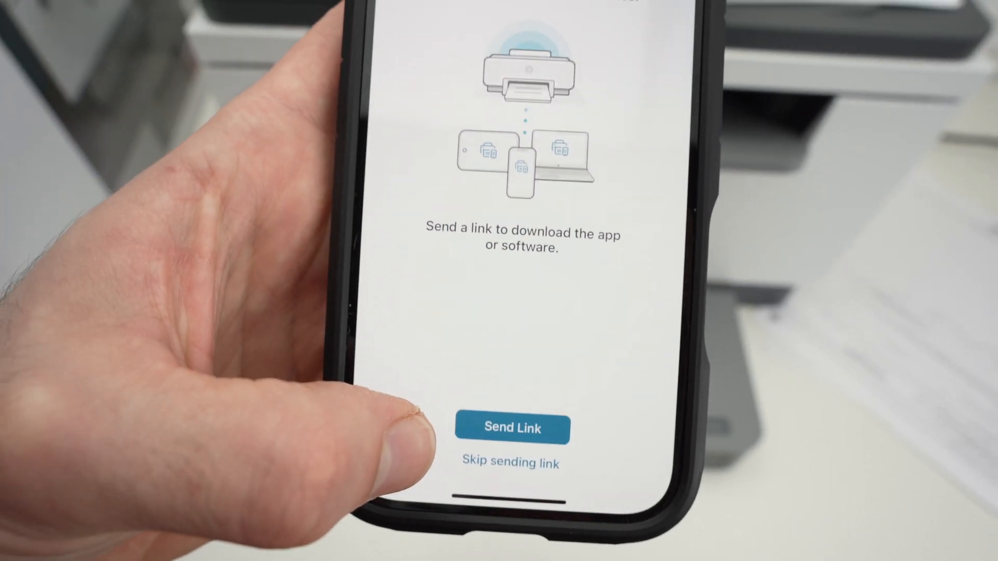
Skip and confirm skipping the download link, then browse the Home screen tiles
{"action": "left_click", "coordinate": [510, 462]}
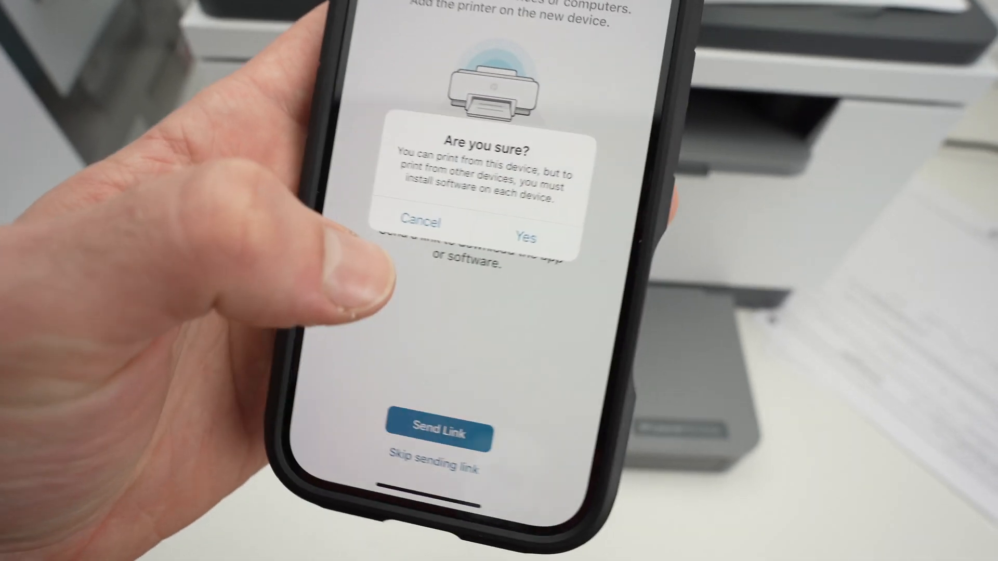
{"action": "left_click", "coordinate": [525, 231]}
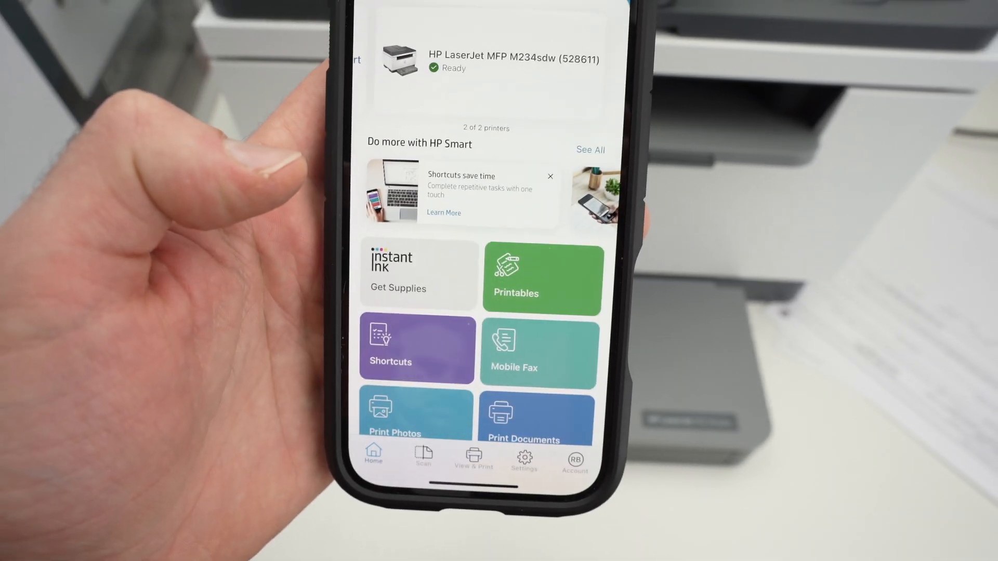
{"action": "scroll", "scroll_direction": "down", "scroll_amount": 3}
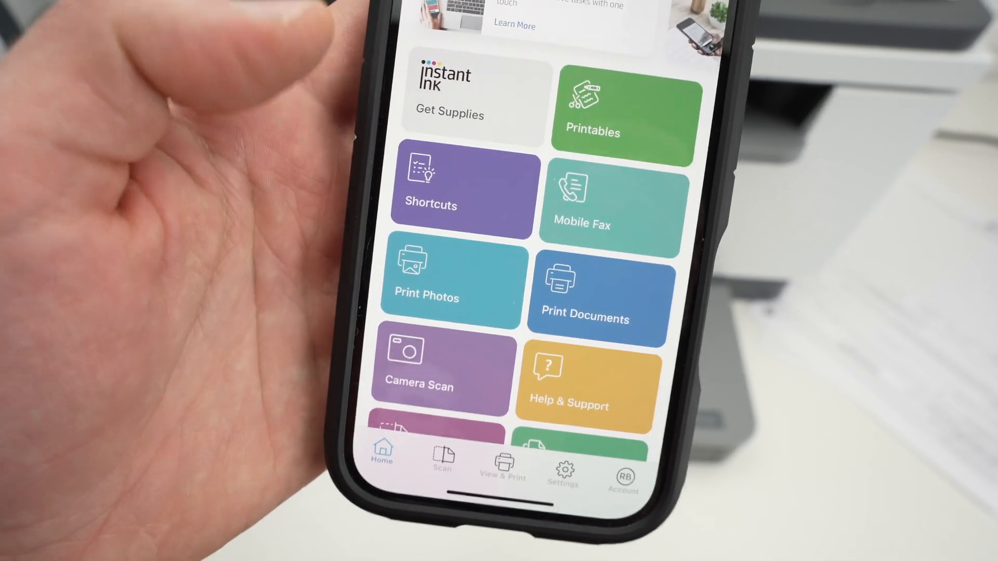
{"action": "scroll", "scroll_direction": "down", "scroll_amount": 3}
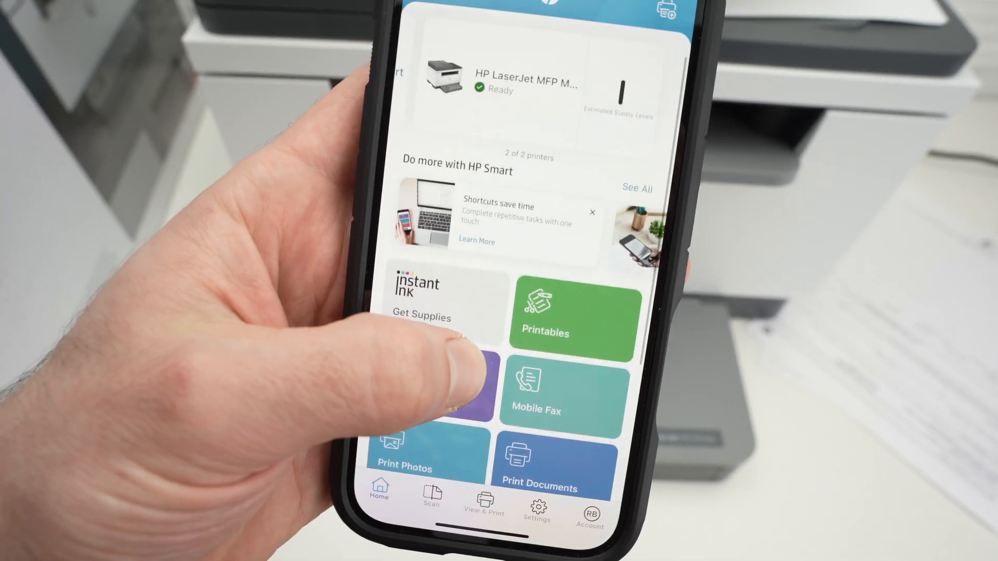
{"action": "scroll", "scroll_direction": "down", "scroll_amount": 3}
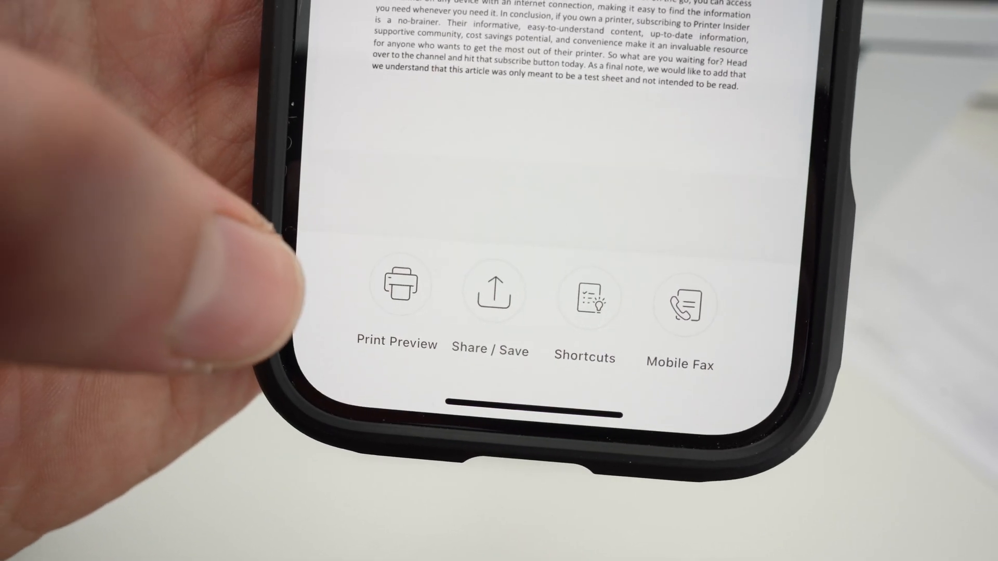
Open Print Preview for the test document on the HP LaserJet M234sdw
{"action": "left_click", "coordinate": [396, 284]}
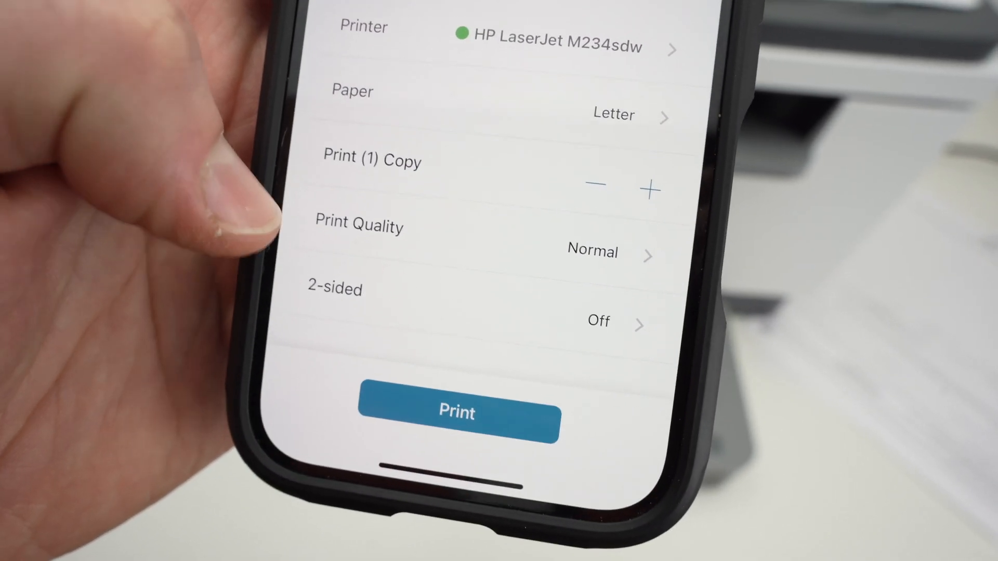
Set print quality to Best and start printing the document
{"action": "left_click", "coordinate": [457, 412]}
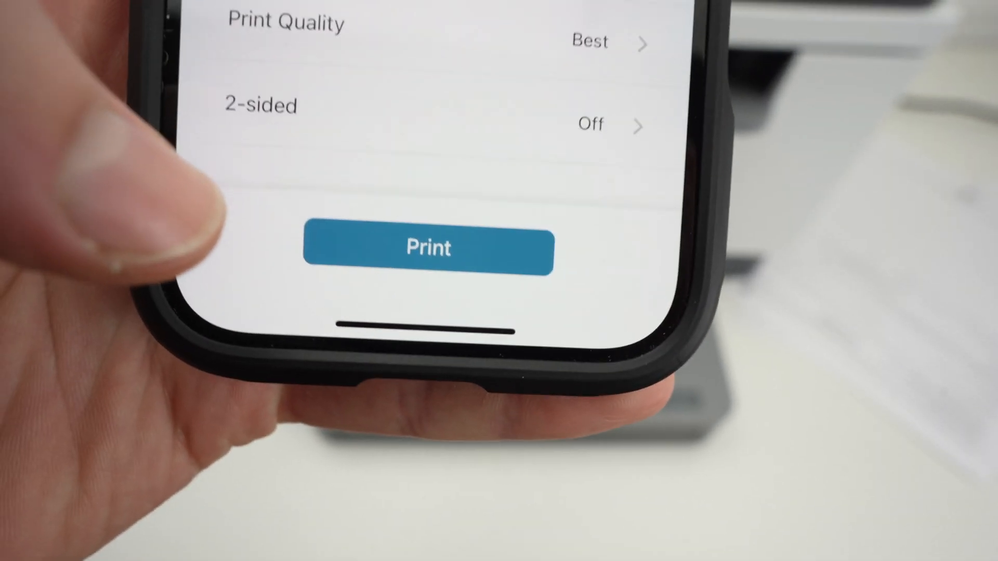
{"action": "left_click", "coordinate": [429, 248]}
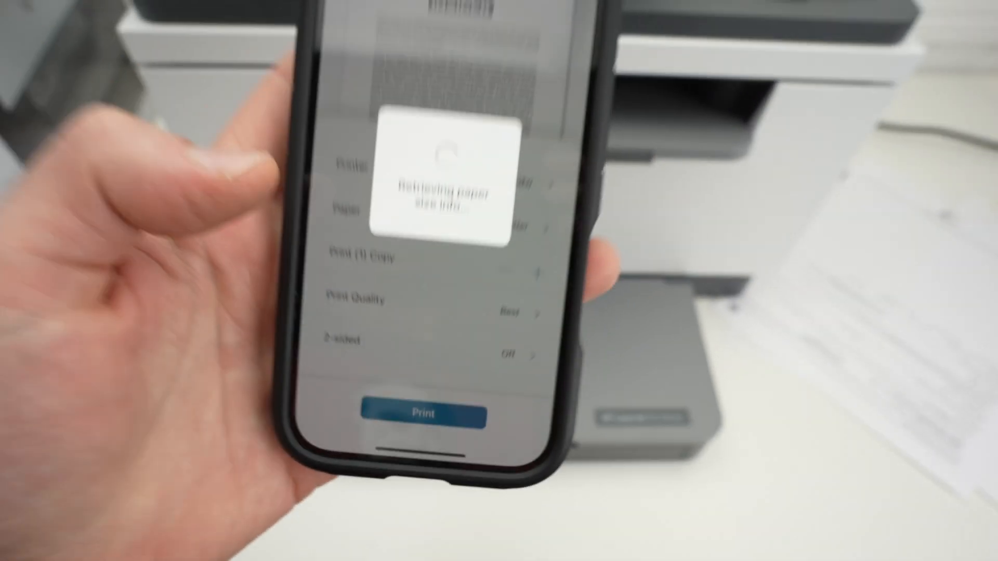
Confirm the print job so the test document prints on the LaserJet
{"action": "left_click", "coordinate": [418, 412]}
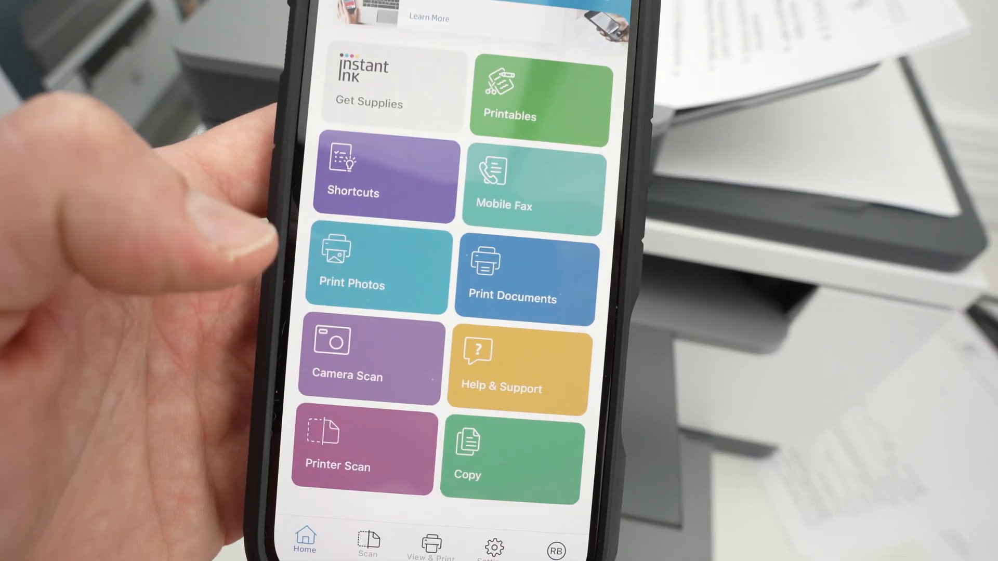
Start Printer Scan with Document Feeder as the input source, 200 dpi color
{"action": "left_click", "coordinate": [361, 446]}
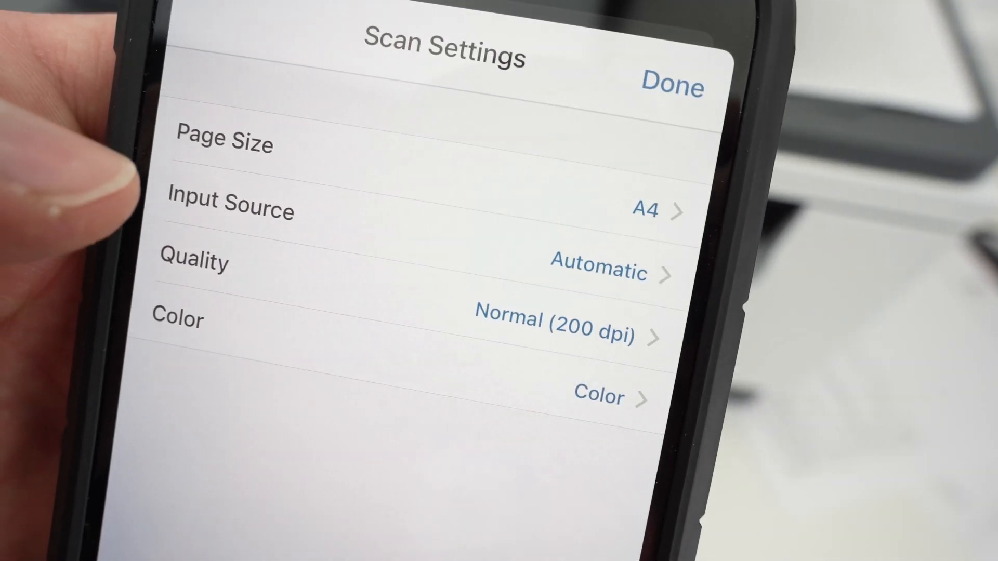
{"action": "left_click", "coordinate": [230, 210]}
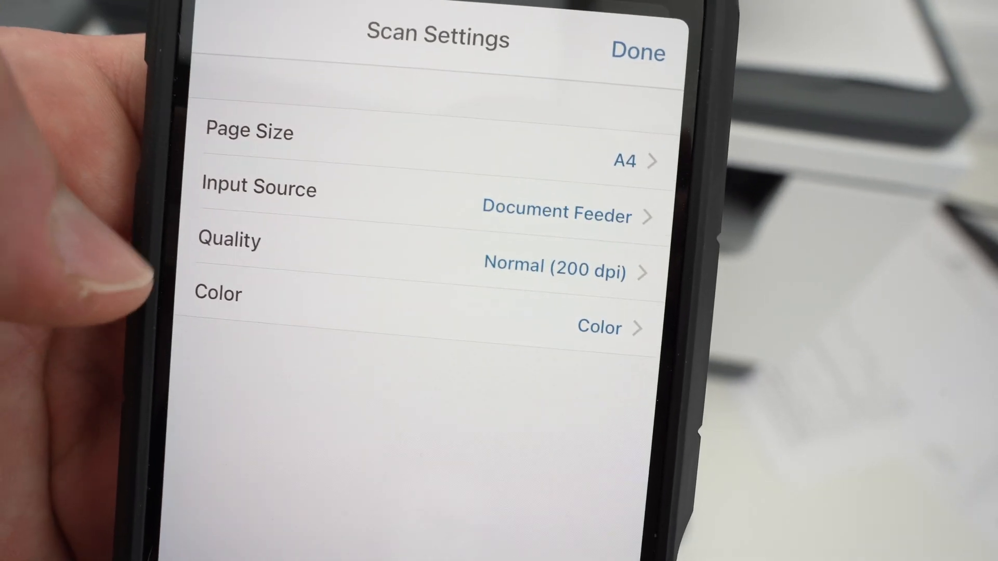
{"action": "left_click", "coordinate": [554, 270]}
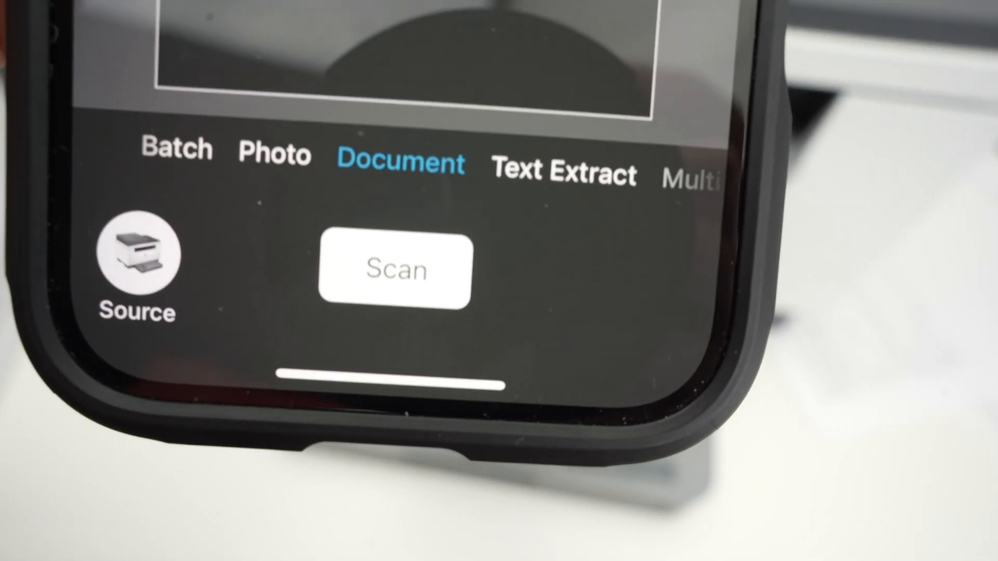
Scan the fed Printer Insider pages in Document mode into the preview
{"action": "left_click", "coordinate": [396, 270]}
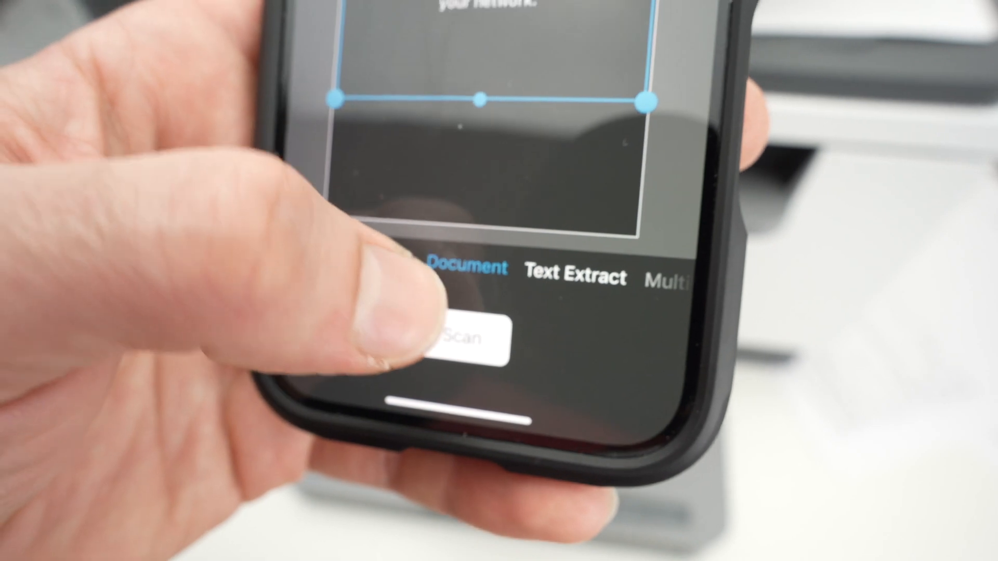
{"action": "left_click", "coordinate": [473, 337]}
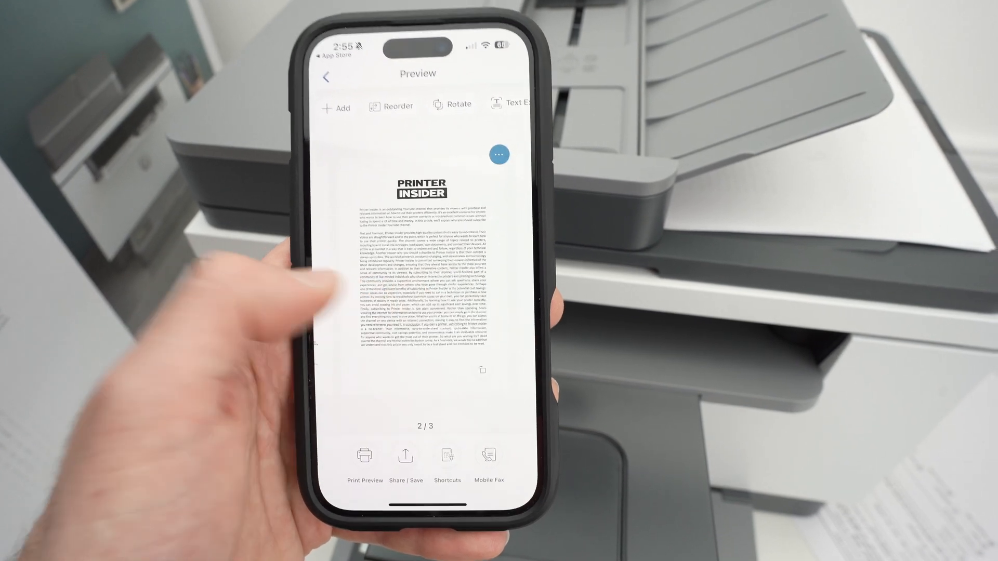
Scroll the scan preview and open Share / Save for the scanned pages
{"action": "scroll", "scroll_direction": "left", "scroll_amount": 3}
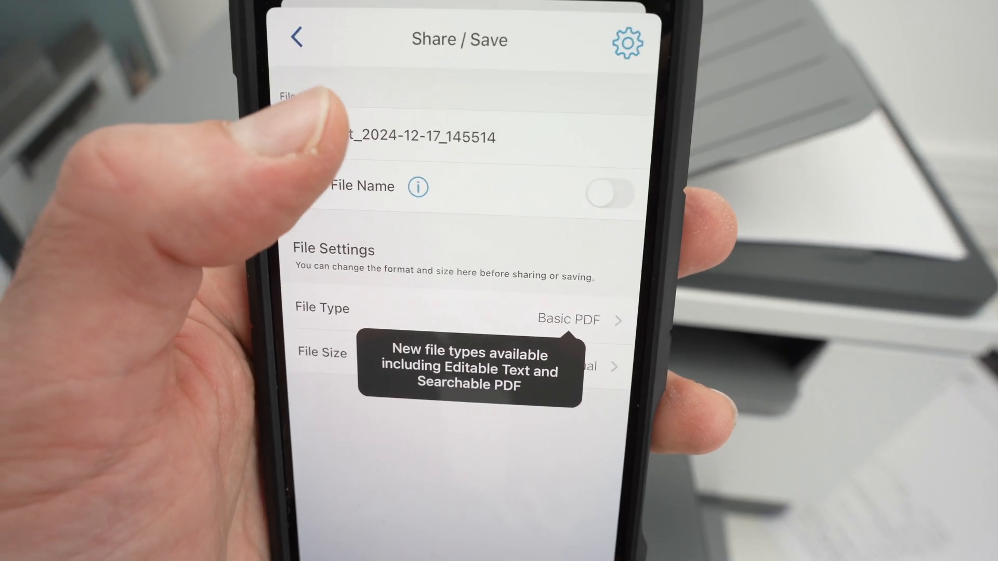
Dismiss the file types tip and save the scanned pages as a Basic PDF
{"action": "left_click", "coordinate": [414, 137]}
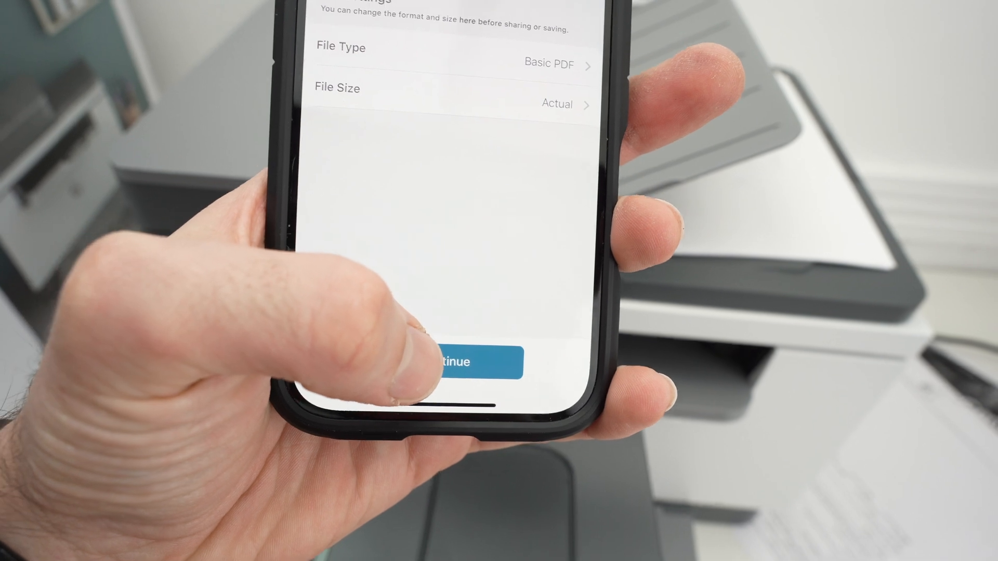
{"action": "left_click", "coordinate": [453, 363]}
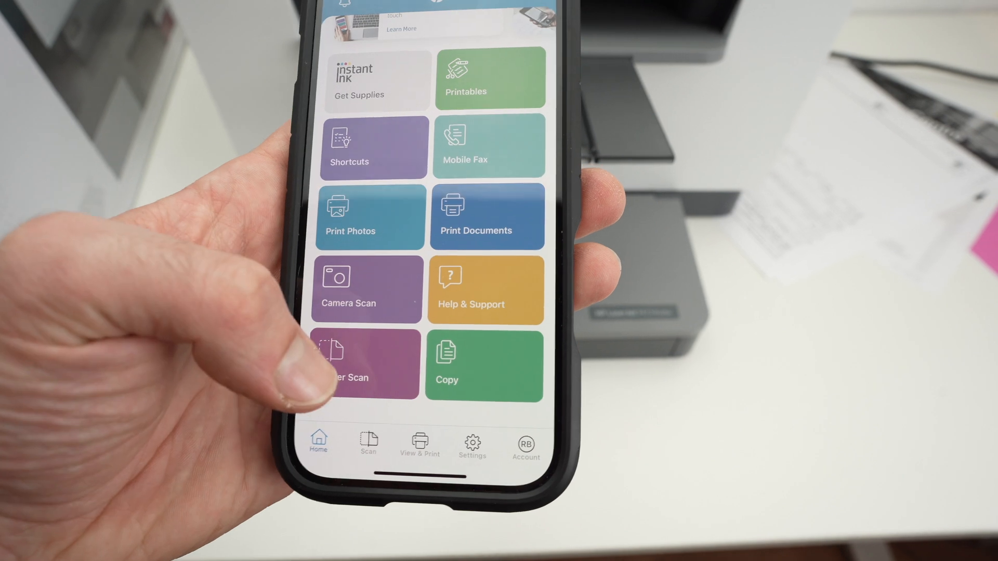
Open Printer Scan in Document mode and scan the page on the glass
{"action": "left_click", "coordinate": [349, 366]}
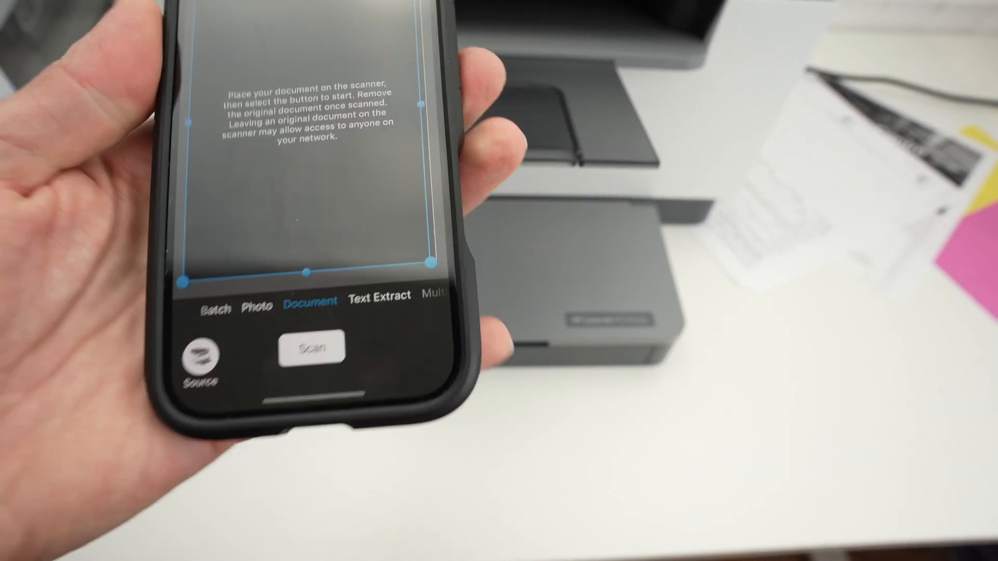
{"action": "left_click", "coordinate": [311, 349]}
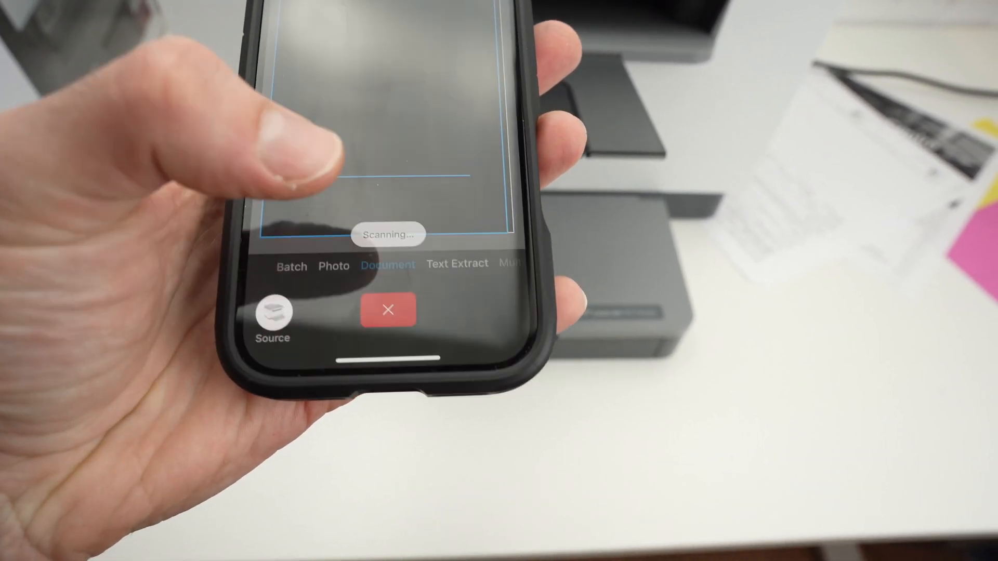